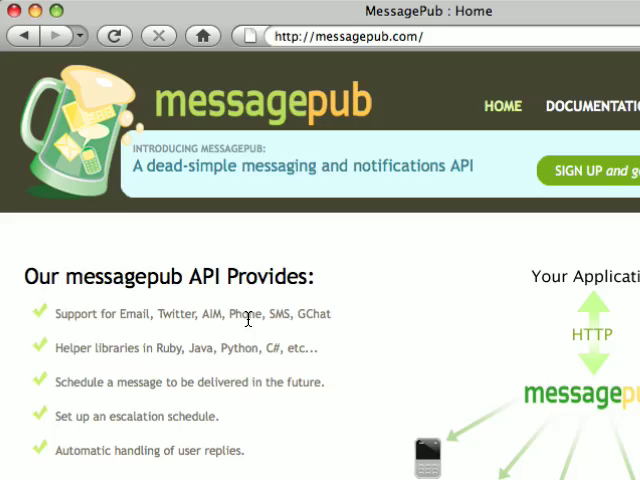
mouse_move(202, 208)
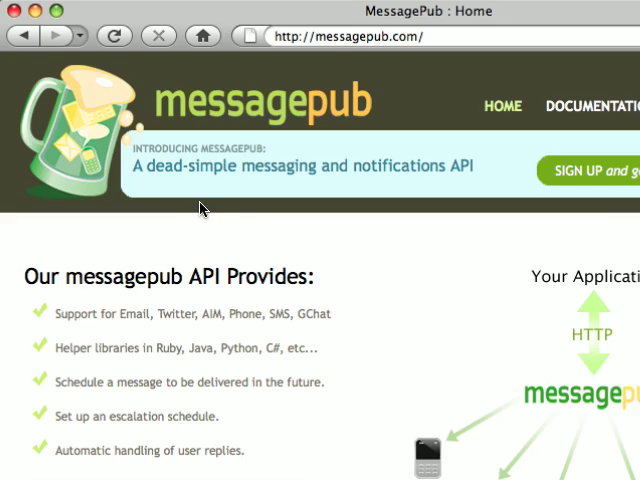
mouse_move(594, 104)
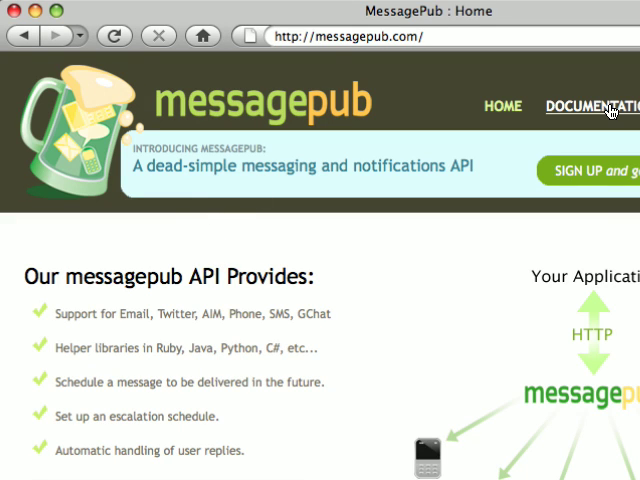
- Browse the MessagePub API Reference down to the curl examples for notifications and replies
left_click(592, 106)
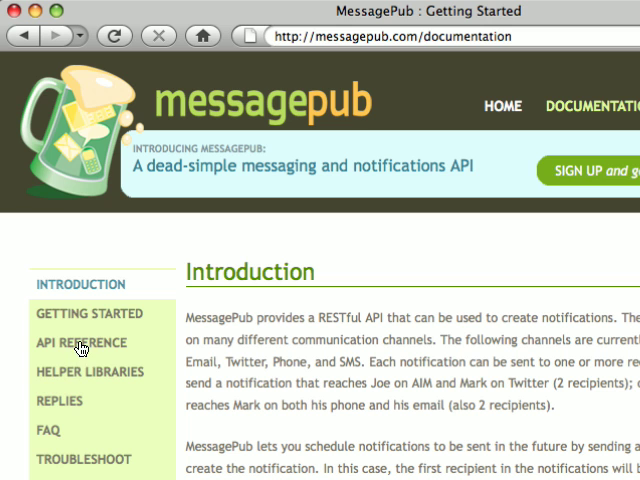
scroll("down", 3)
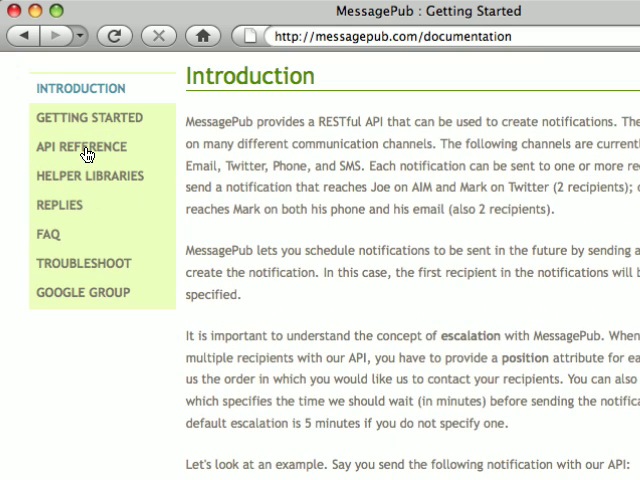
left_click(80, 146)
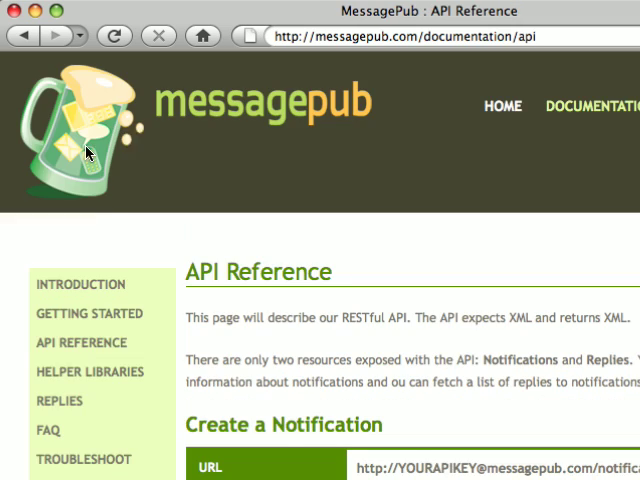
scroll("down", 3)
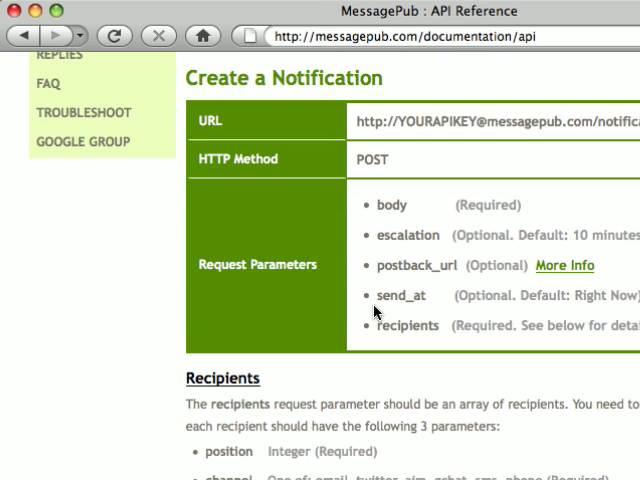
scroll("down", 3)
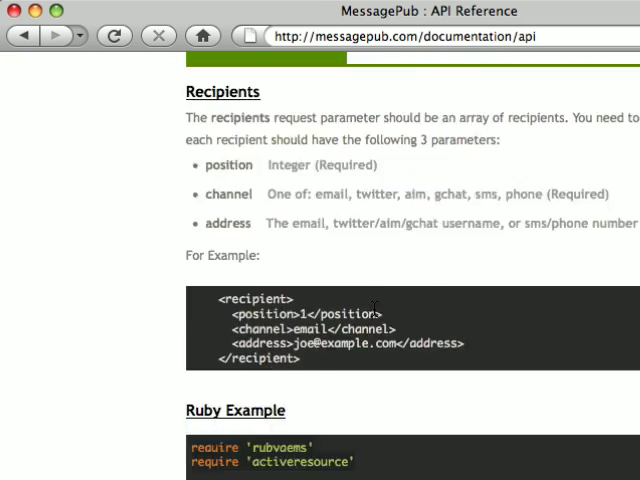
scroll("down", 3)
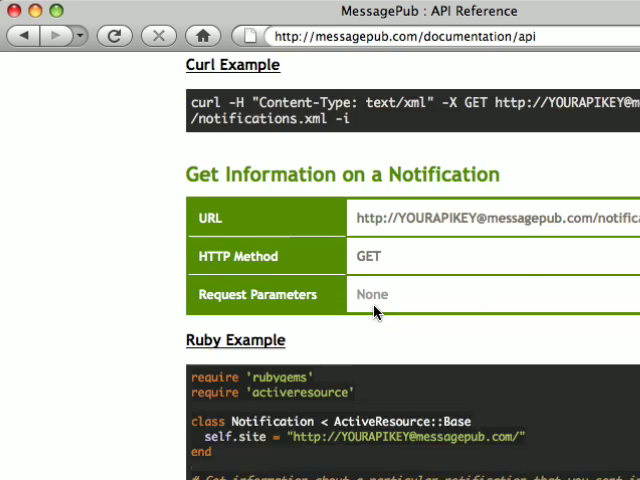
scroll("down", 3)
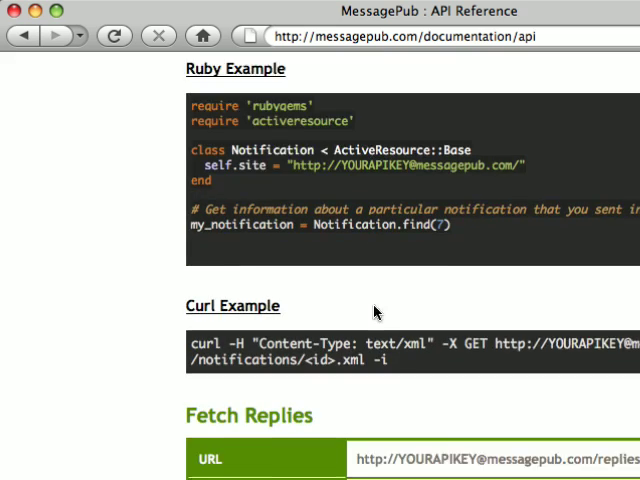
scroll("down", 3)
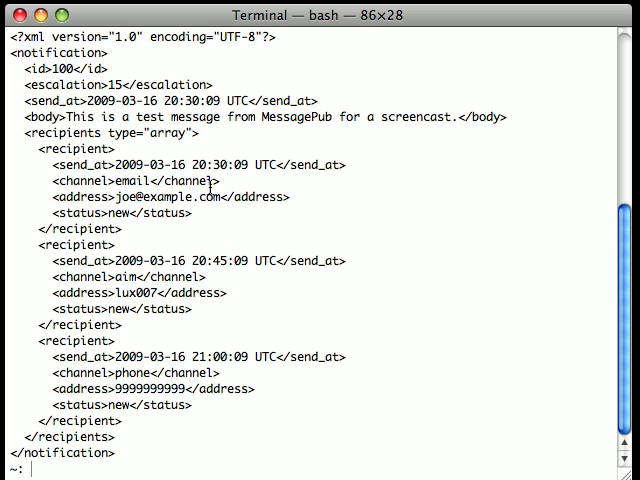
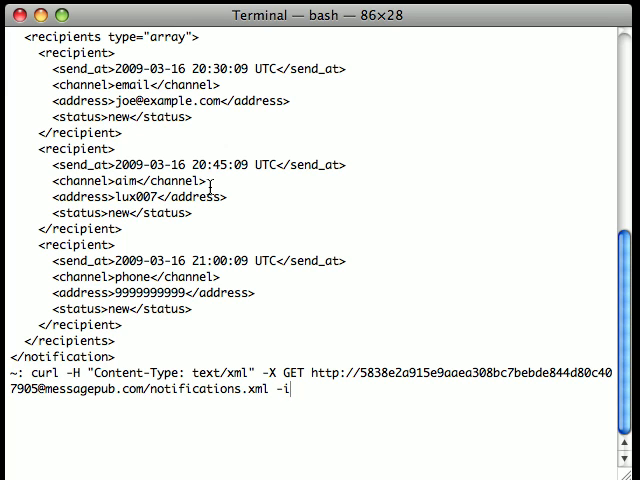
- Run the request and review the returned XML listing of all notifications and recipient statuses
key("Return")
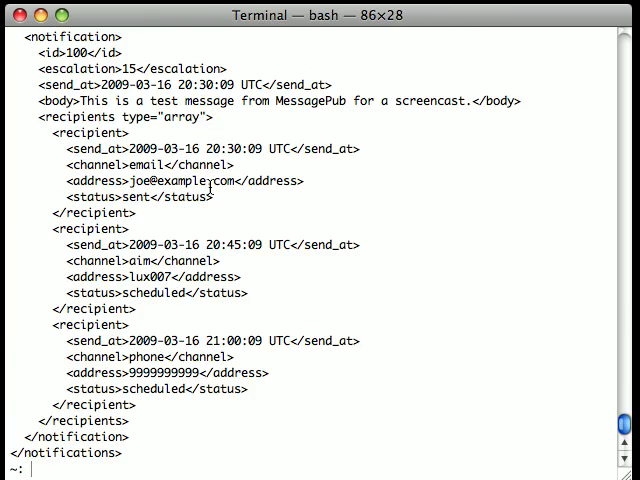
scroll("down", 3)
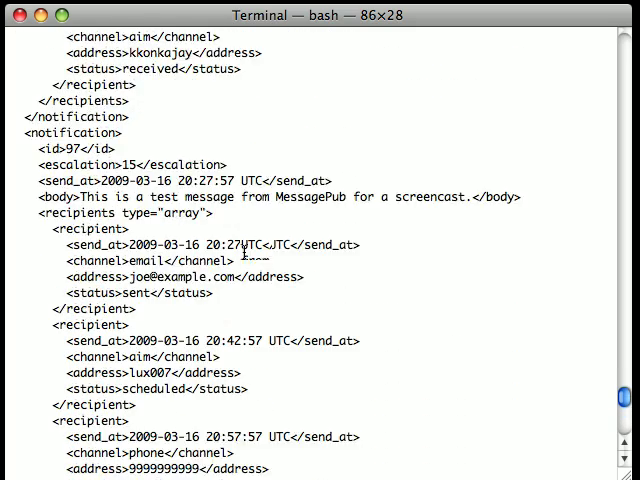
scroll("down", 3)
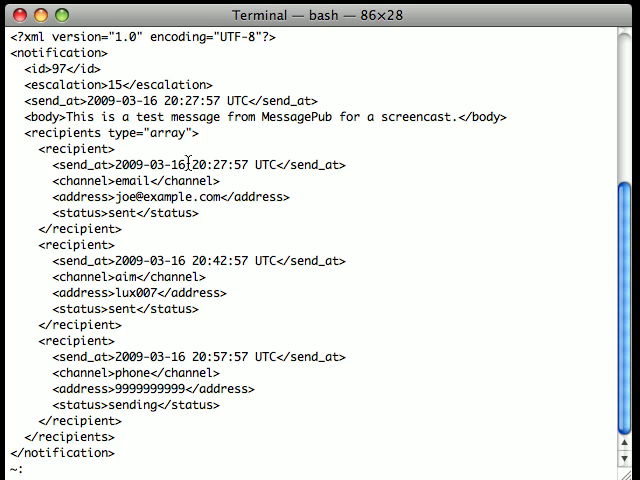
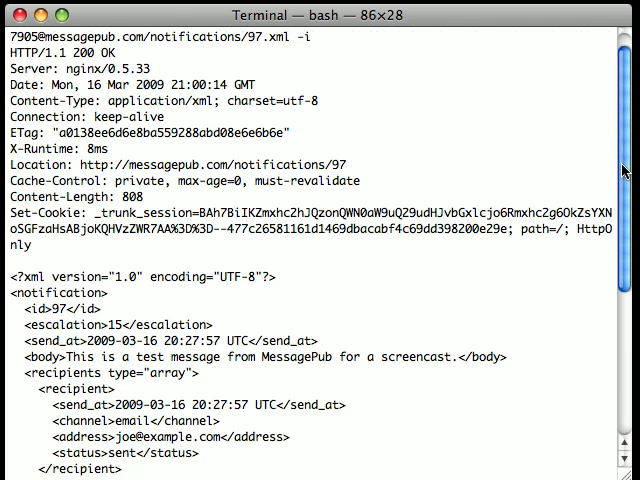
- Fetch notifications/97.xml with curl and review its XML response with HTTP headers
scroll("down", 3)
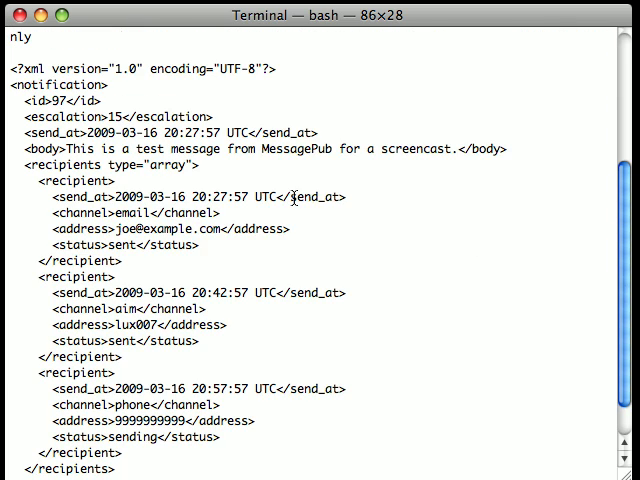
mouse_move(212, 250)
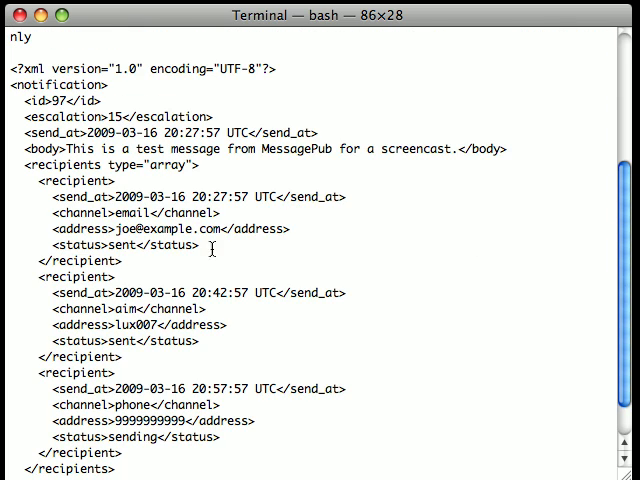
mouse_move(610, 292)
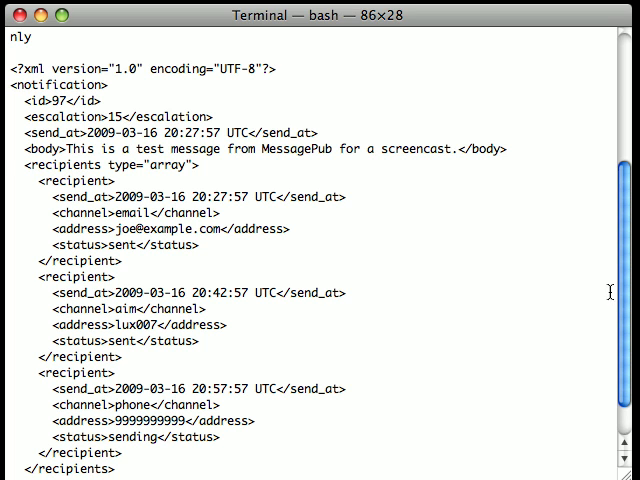
scroll("down", 3)
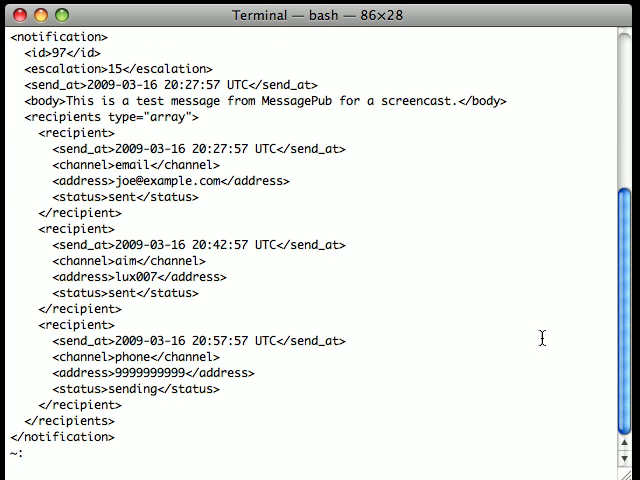
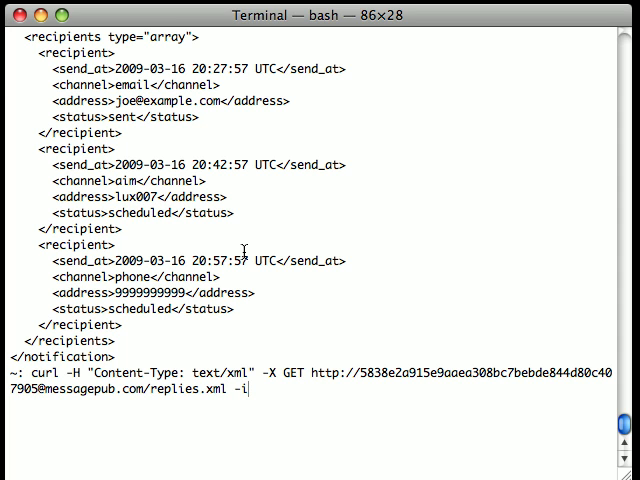
- Fetch replies.xml with curl, returning the reply 'Thanks for letting me know' via oim
key("Return")
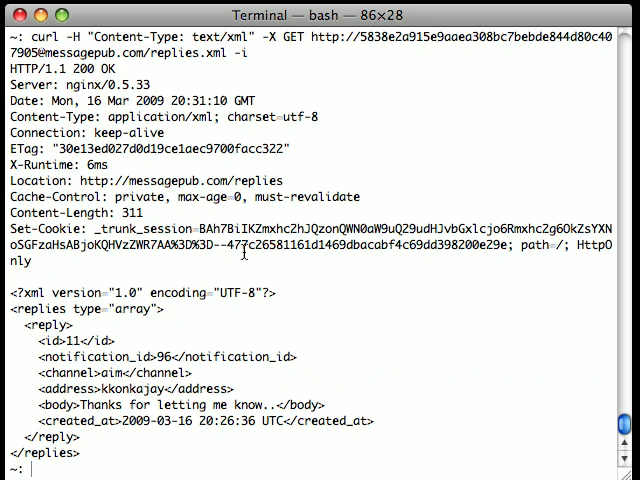